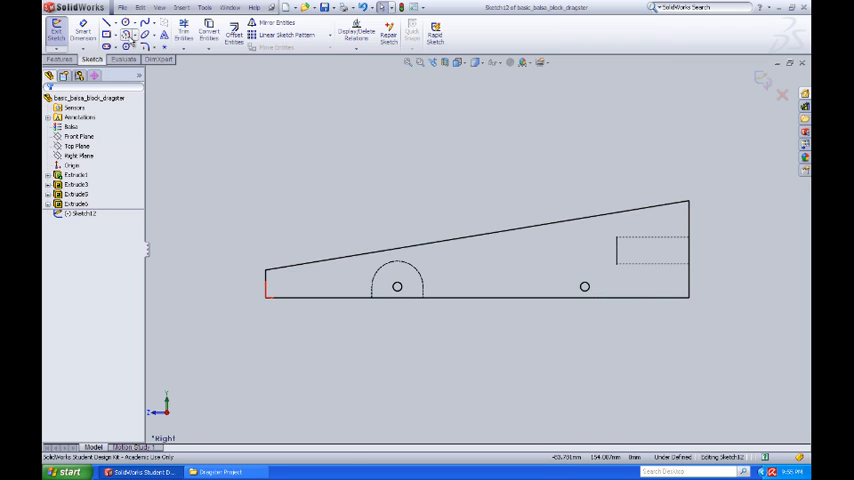
Start the Arc tool and begin the rear wheel well arc on the block profile
left_click(128, 36)
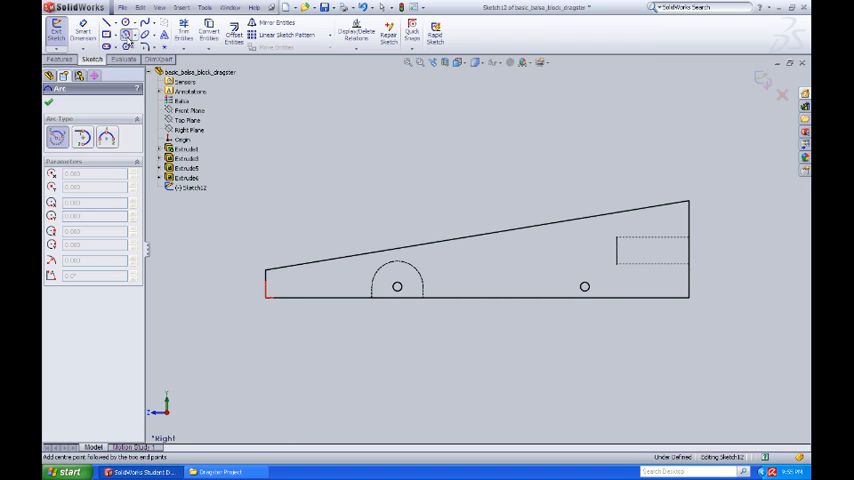
left_click(190, 130)
type("21")
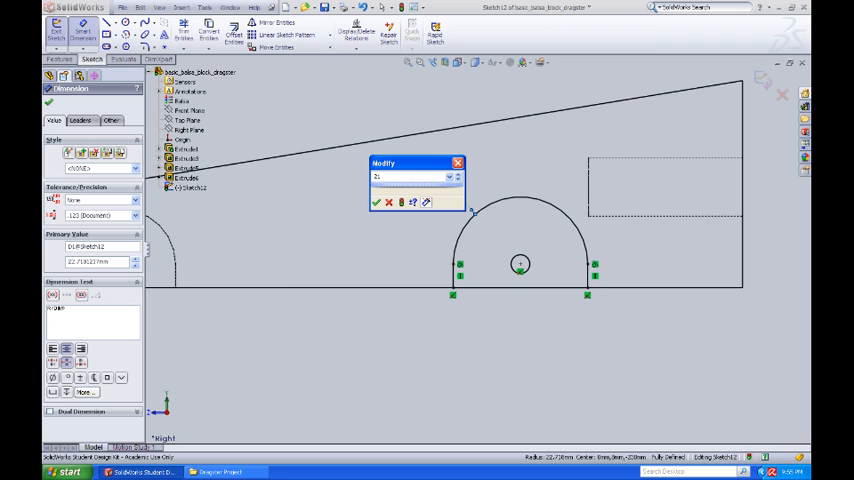
Set the rear wheel well arc radius to 21 mm with Smart Dimension
left_click(376, 202)
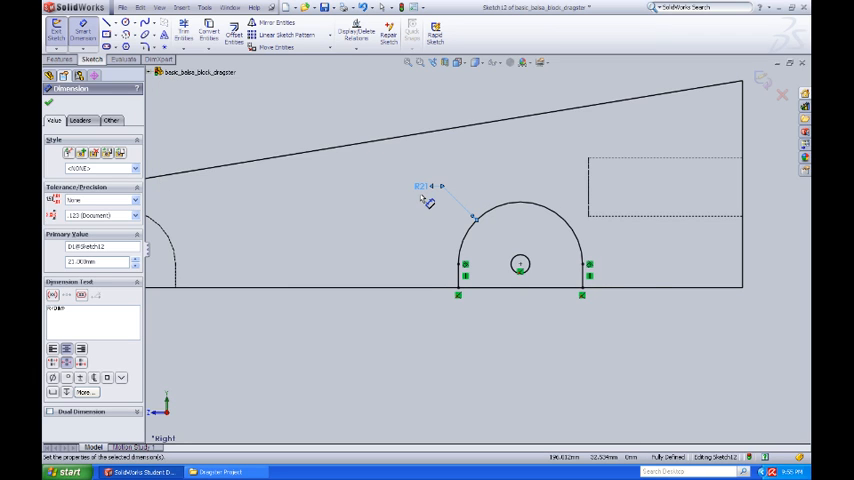